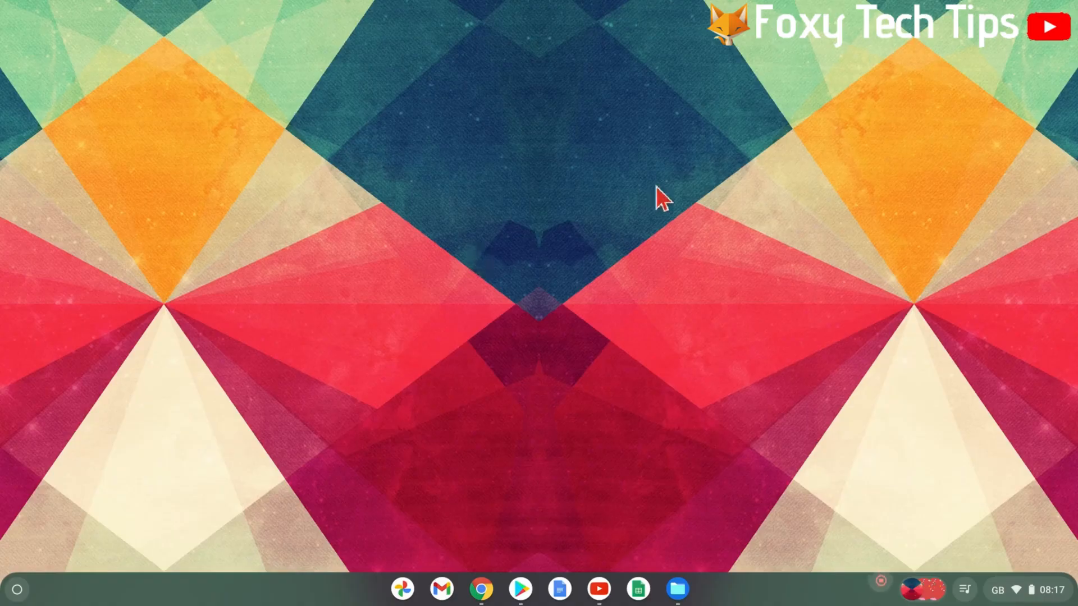
pyautogui.moveTo(430, 336)
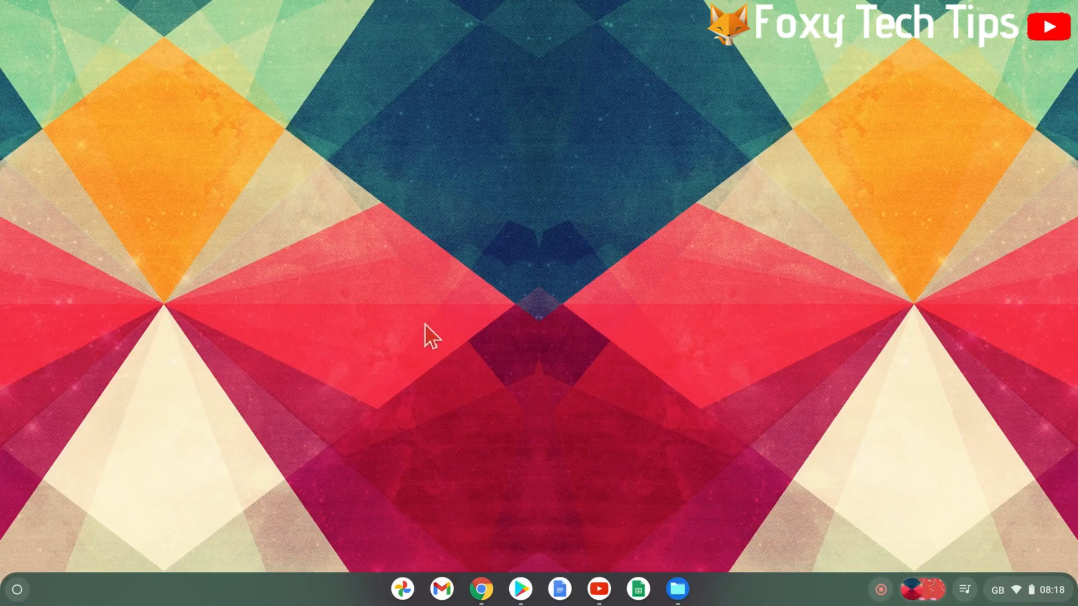
# Expand the ChromeOS launcher to the full grid of installed apps
pyautogui.click(17, 590)
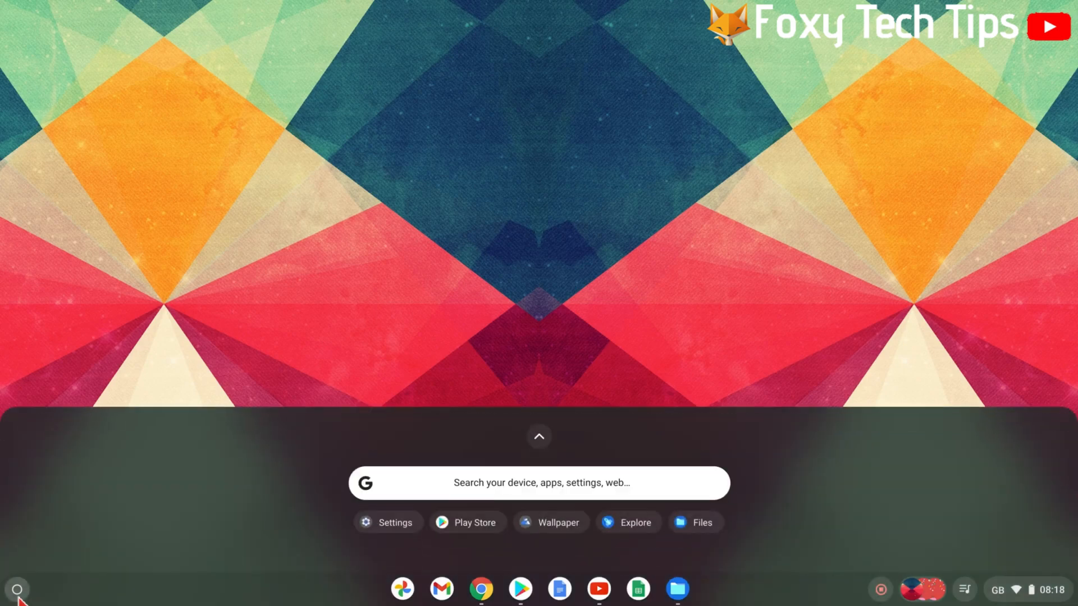
pyautogui.moveTo(543, 448)
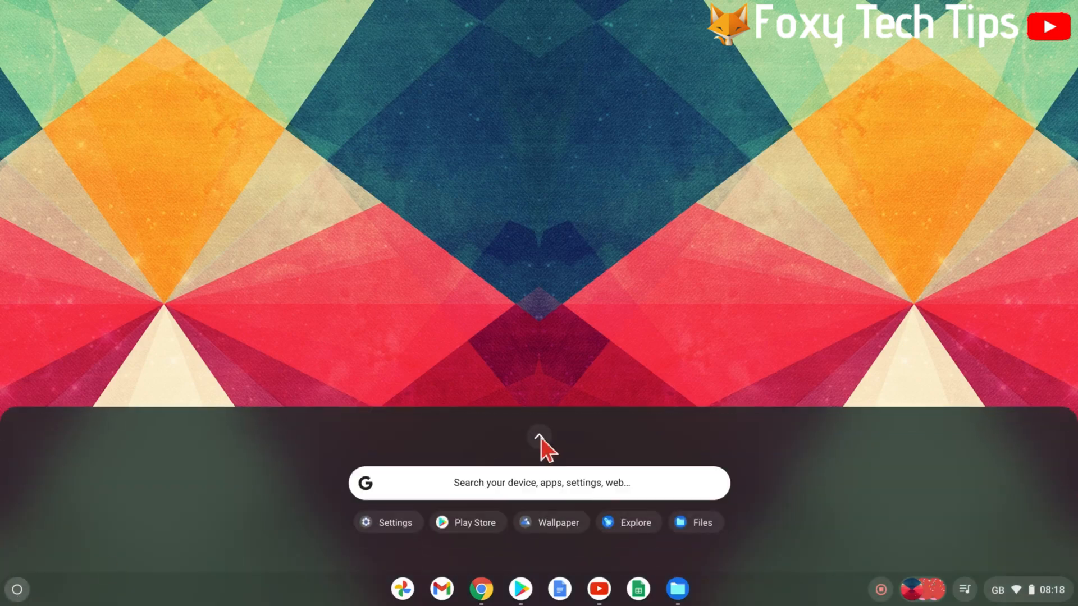
pyautogui.click(539, 441)
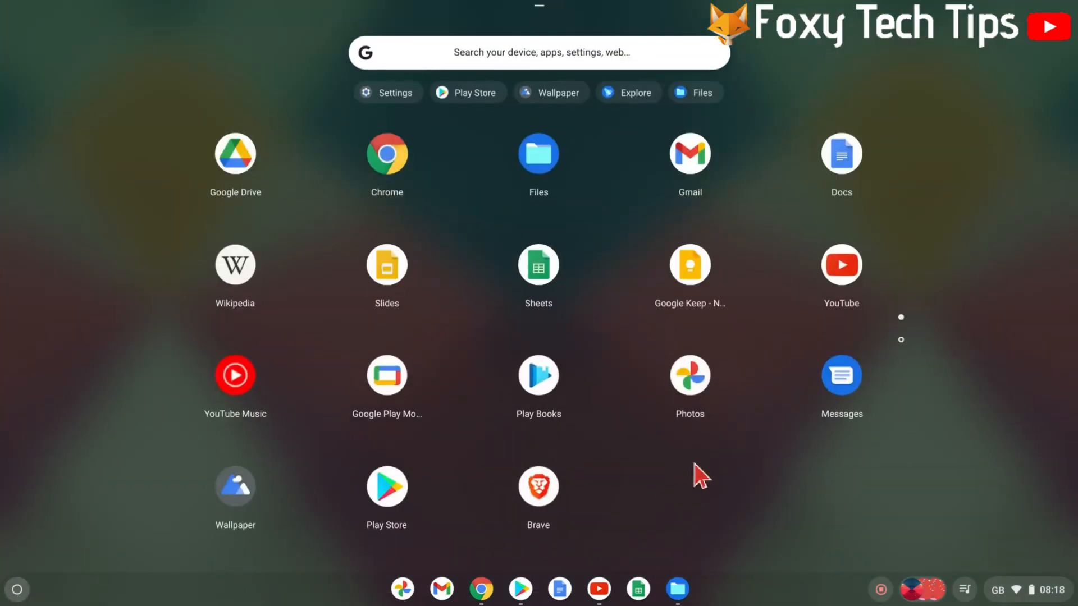
pyautogui.moveTo(409, 488)
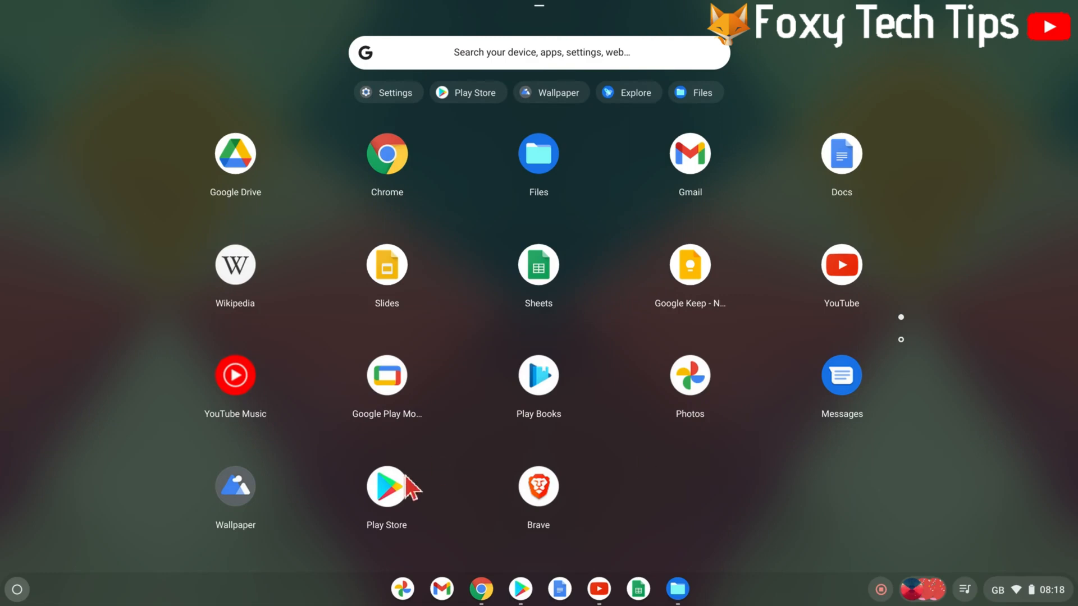
pyautogui.moveTo(245, 265)
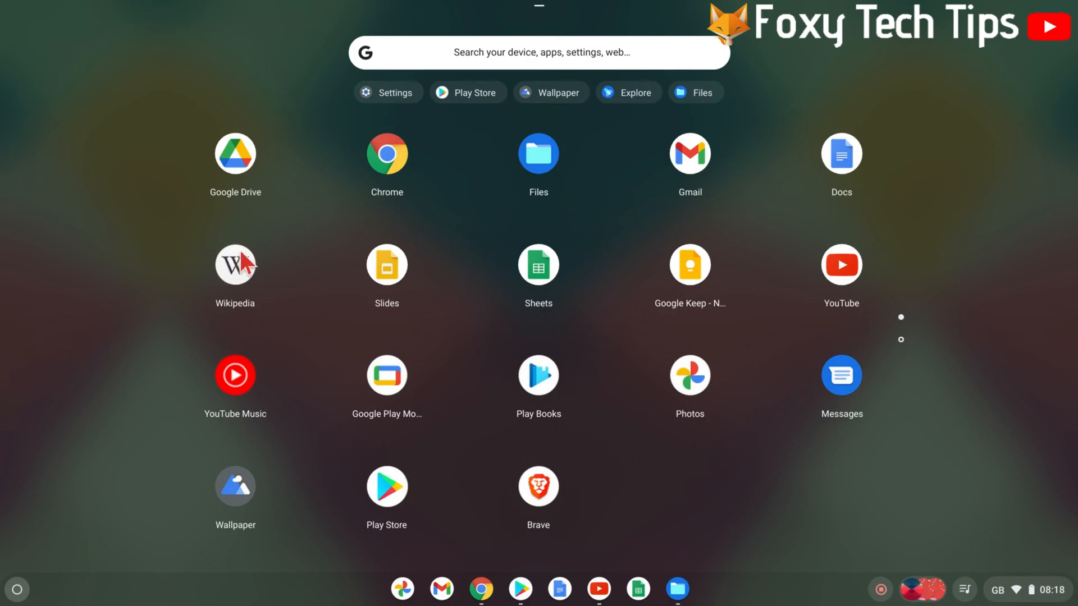
# Uninstall the Wikipedia app via its context menu and confirm removal of its data
pyautogui.rightClick(235, 265)
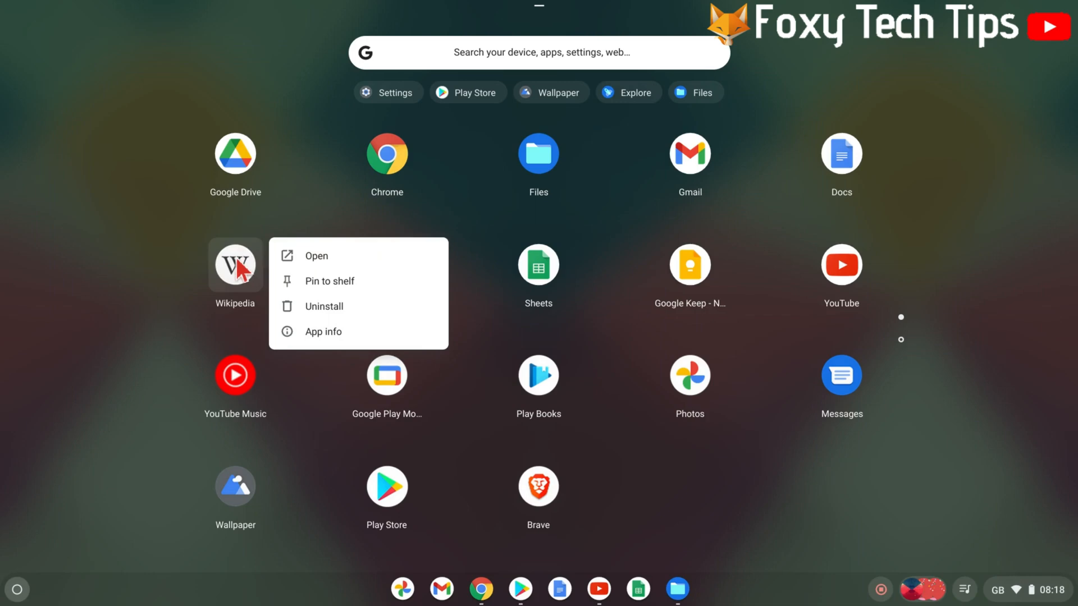
pyautogui.moveTo(323, 306)
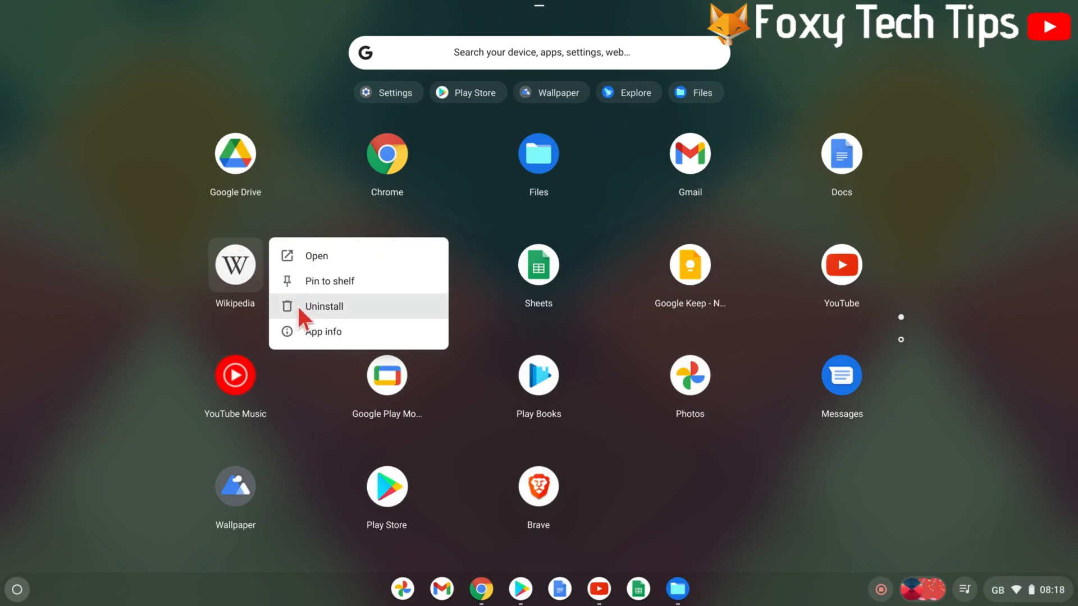
pyautogui.click(323, 305)
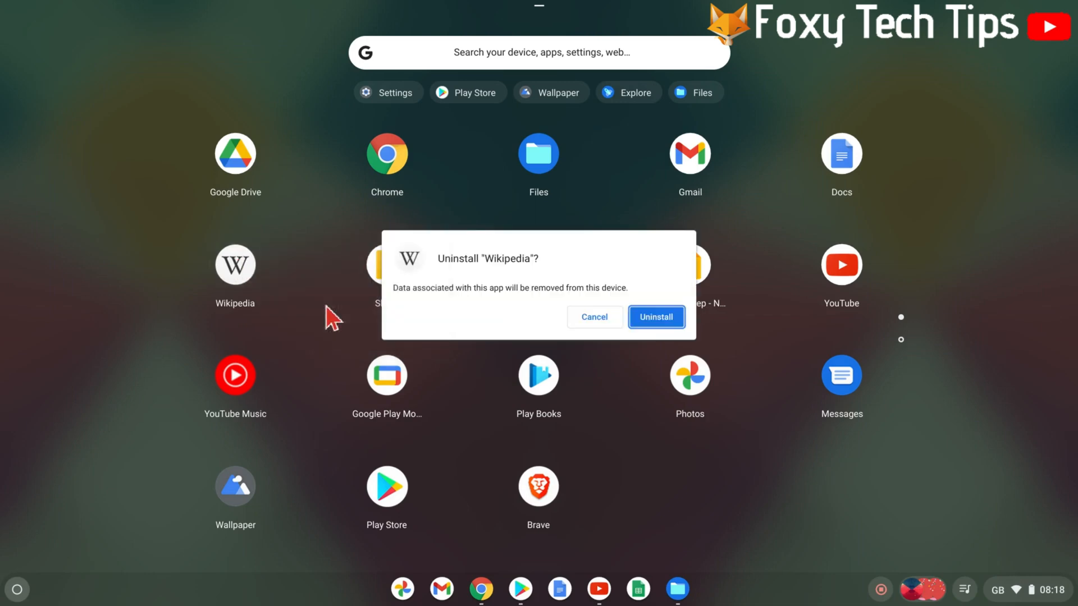
pyautogui.moveTo(625, 317)
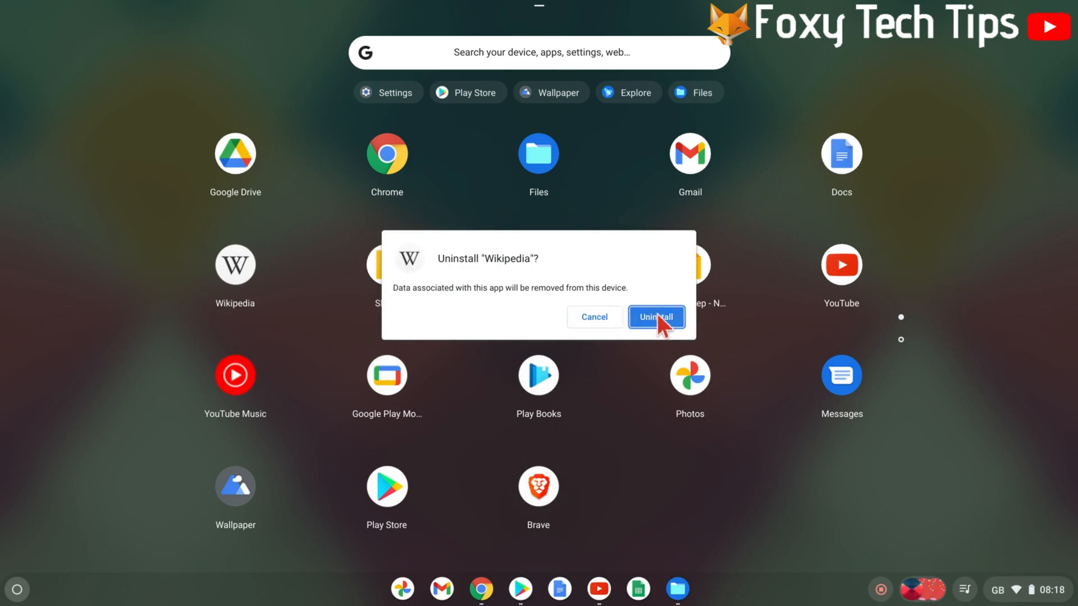
pyautogui.click(654, 317)
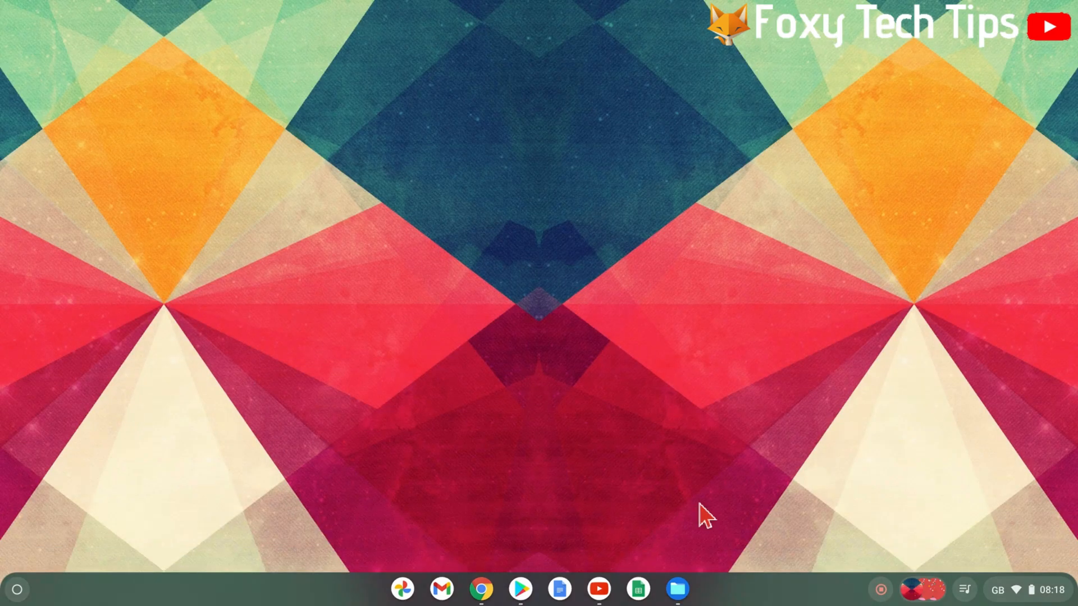
pyautogui.moveTo(670, 550)
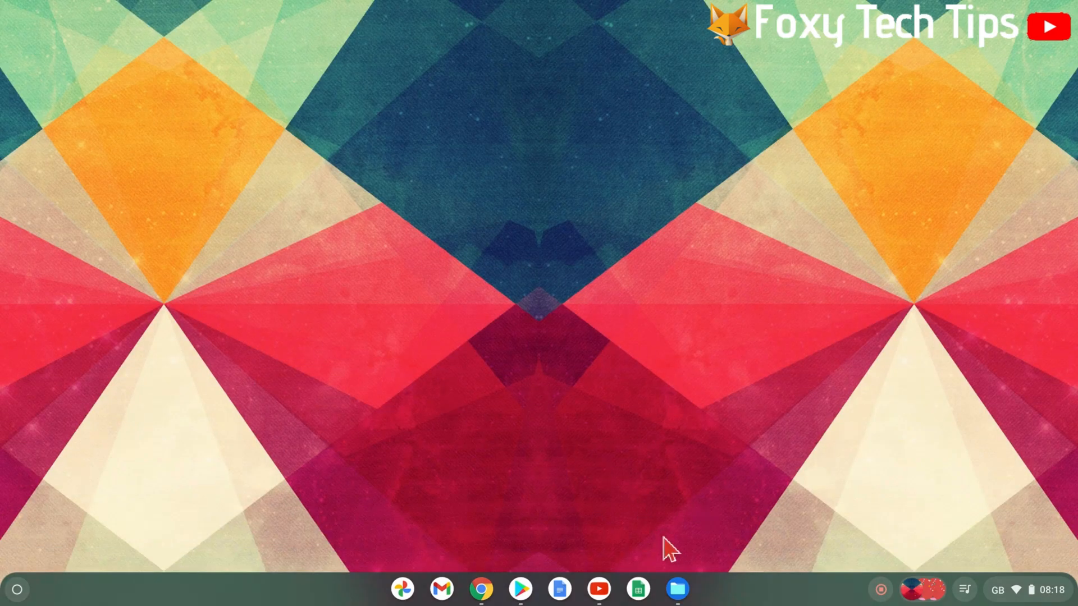
pyautogui.moveTo(887, 591)
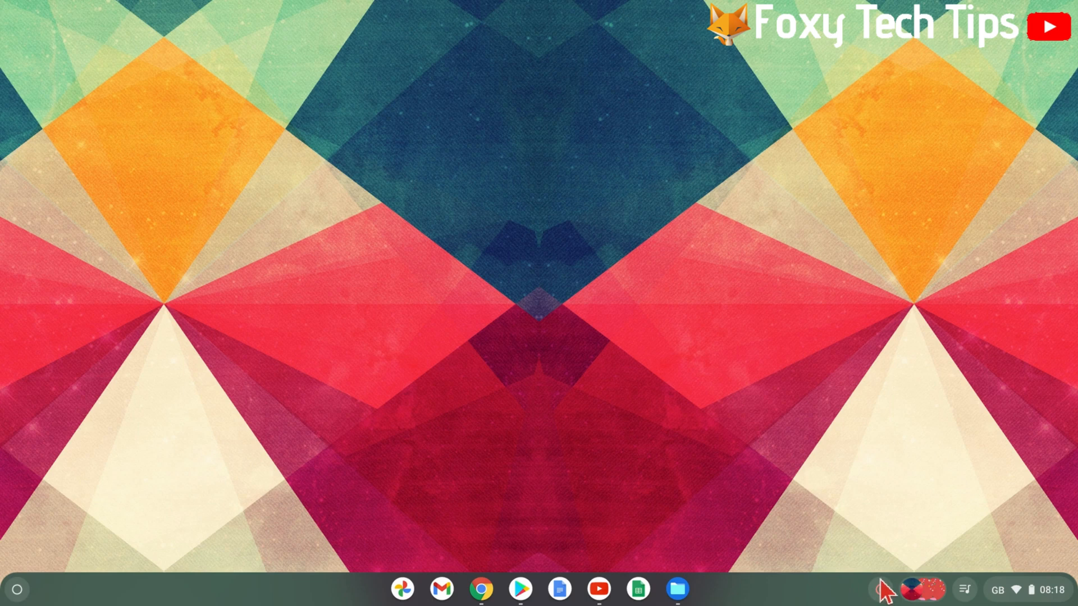